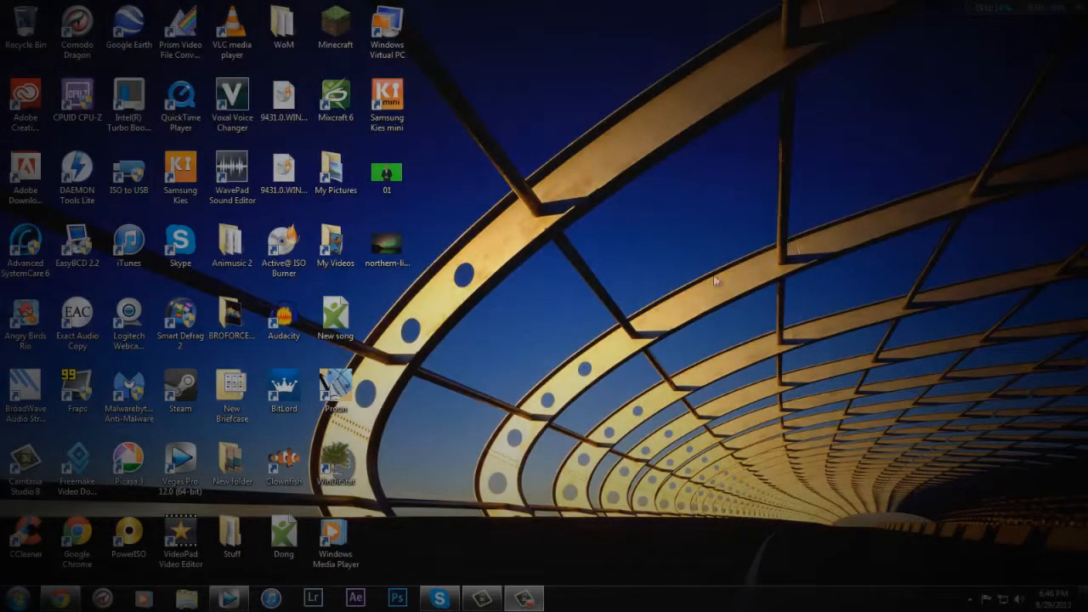
{"action": "mouse_move", "coordinate": [485, 309]}
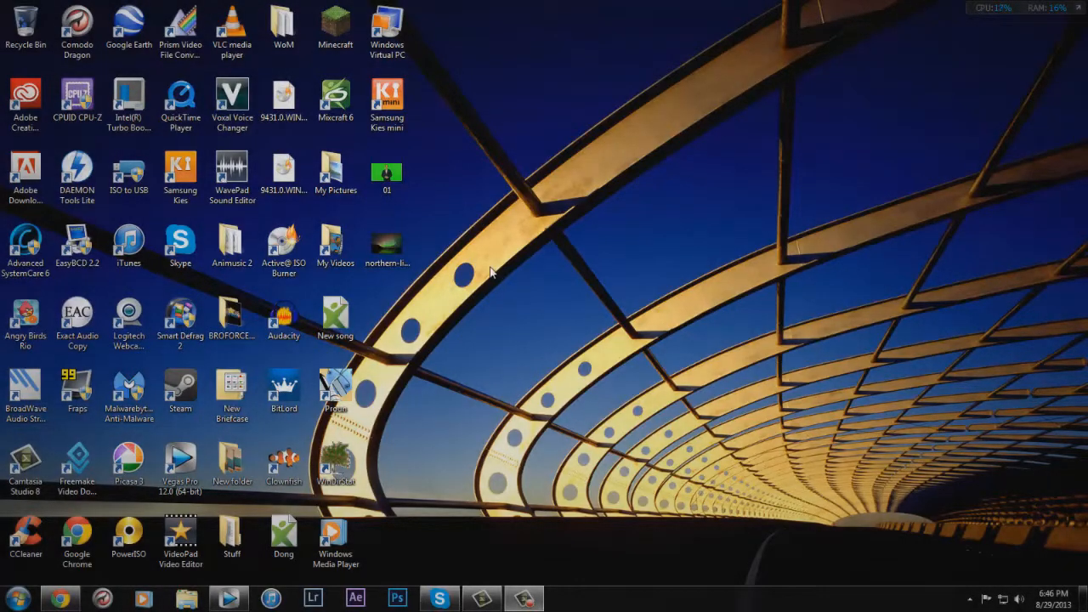
{"action": "mouse_move", "coordinate": [506, 357]}
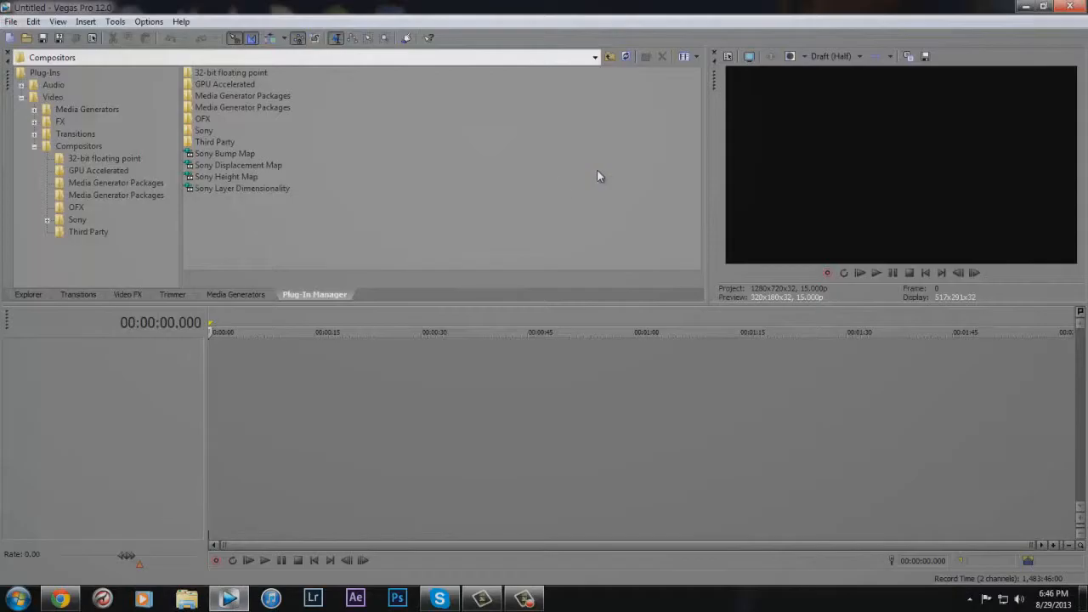
Place the presenter clip above the aurora footage and add Sony Chroma Keyer to it
{"action": "left_click", "coordinate": [28, 294]}
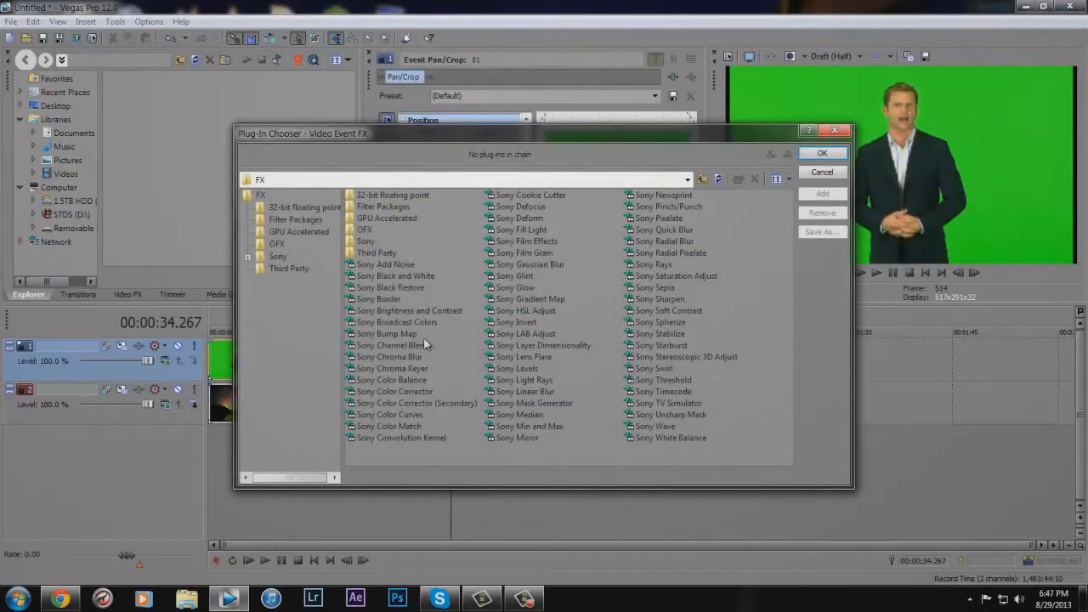
{"action": "left_click", "coordinate": [391, 367]}
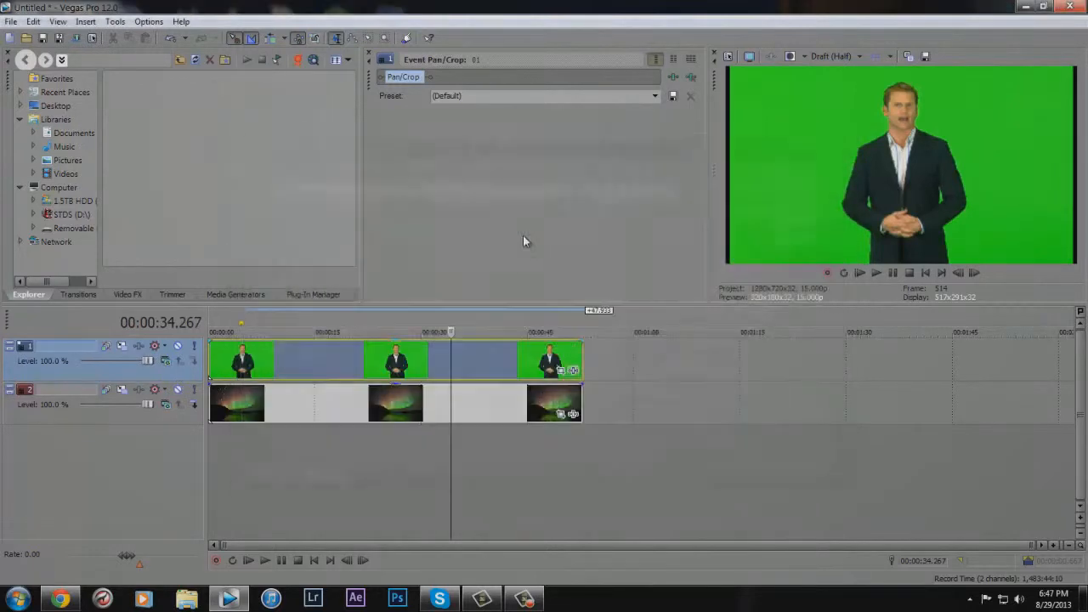
{"action": "left_click", "coordinate": [468, 77]}
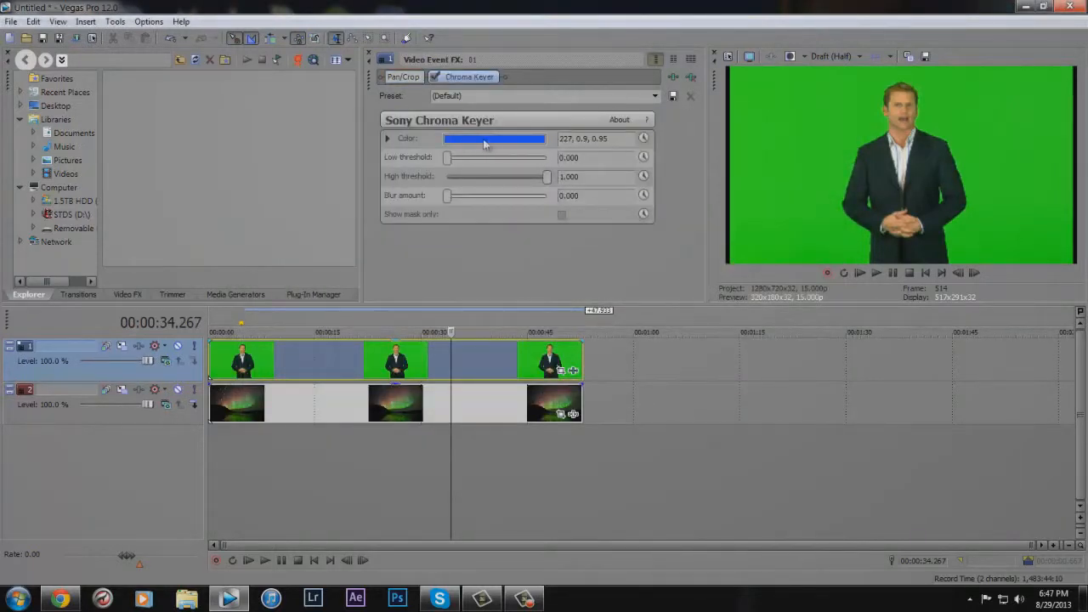
Sample the green screen with the eyedropper as the Chroma Keyer's key colour
{"action": "left_click", "coordinate": [485, 139]}
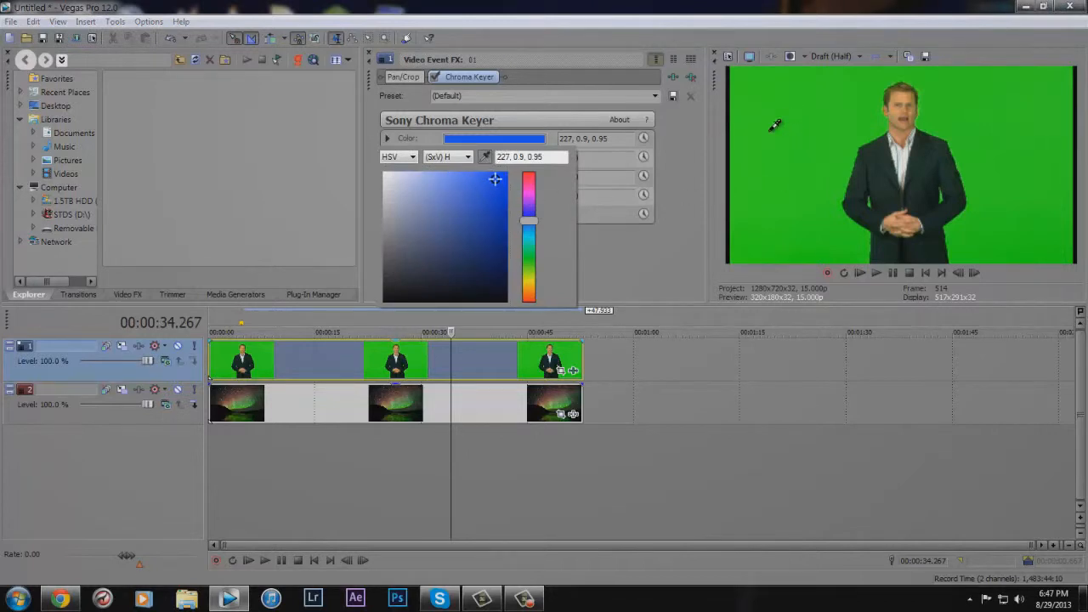
{"action": "mouse_move", "coordinate": [791, 152]}
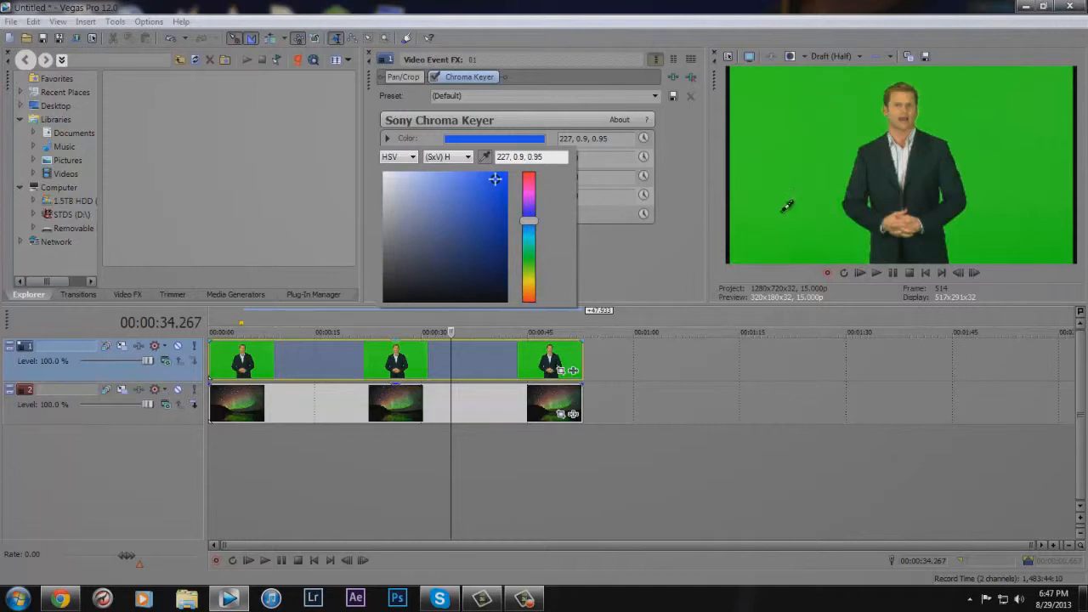
{"action": "left_click", "coordinate": [493, 179]}
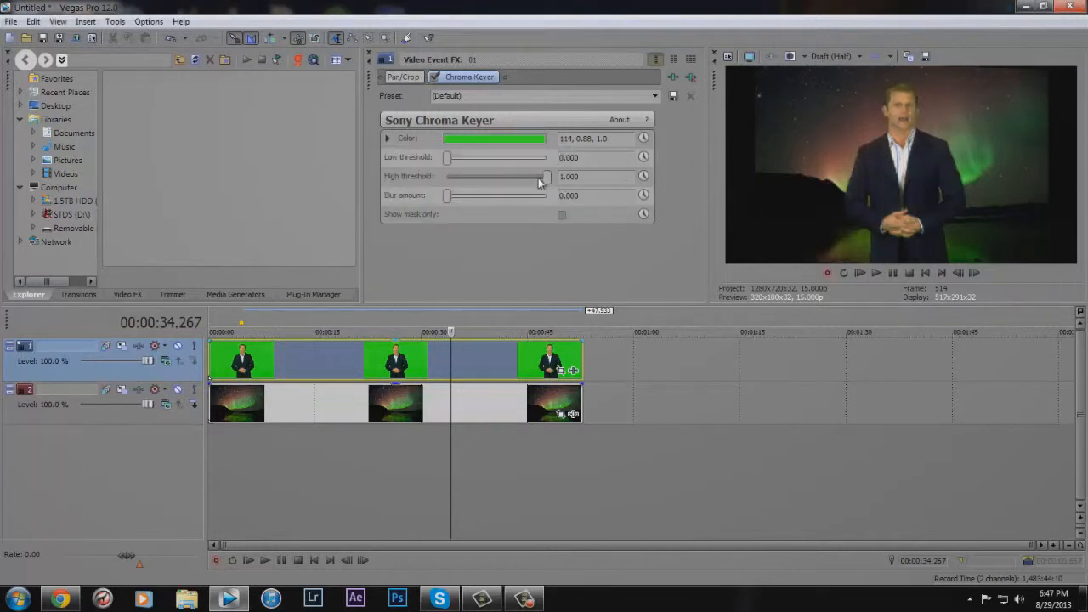
Tune the key to low threshold 0.415, high threshold 0.761 and blur 0
{"action": "left_click_drag", "start_coordinate": [546, 176], "coordinate": [472, 177]}
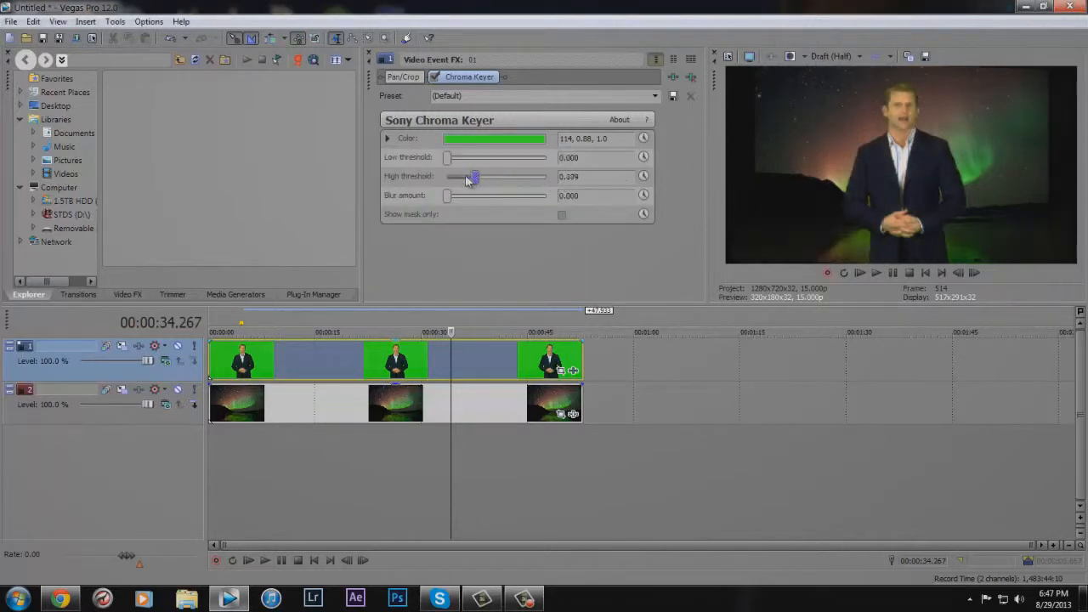
{"action": "left_click_drag", "start_coordinate": [475, 175], "coordinate": [448, 175]}
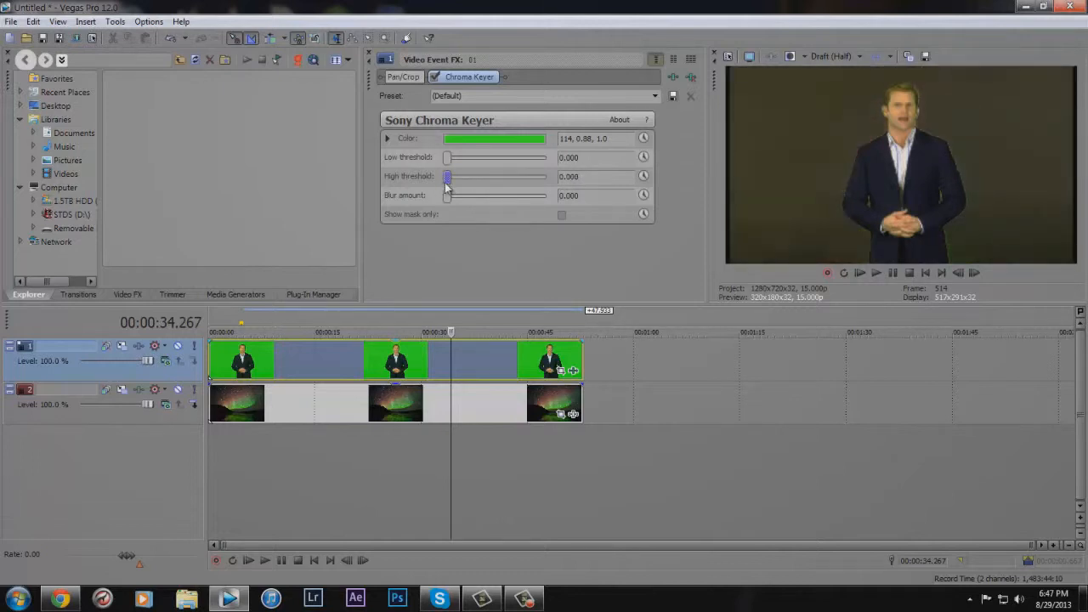
{"action": "left_click_drag", "start_coordinate": [449, 175], "coordinate": [520, 175]}
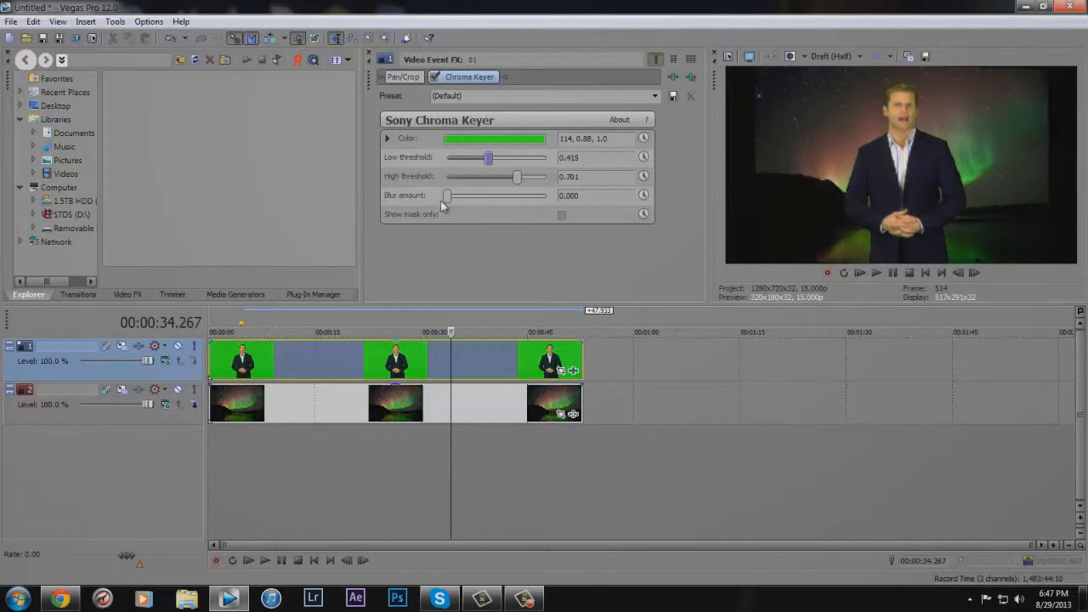
{"action": "left_click_drag", "start_coordinate": [448, 195], "coordinate": [449, 196]}
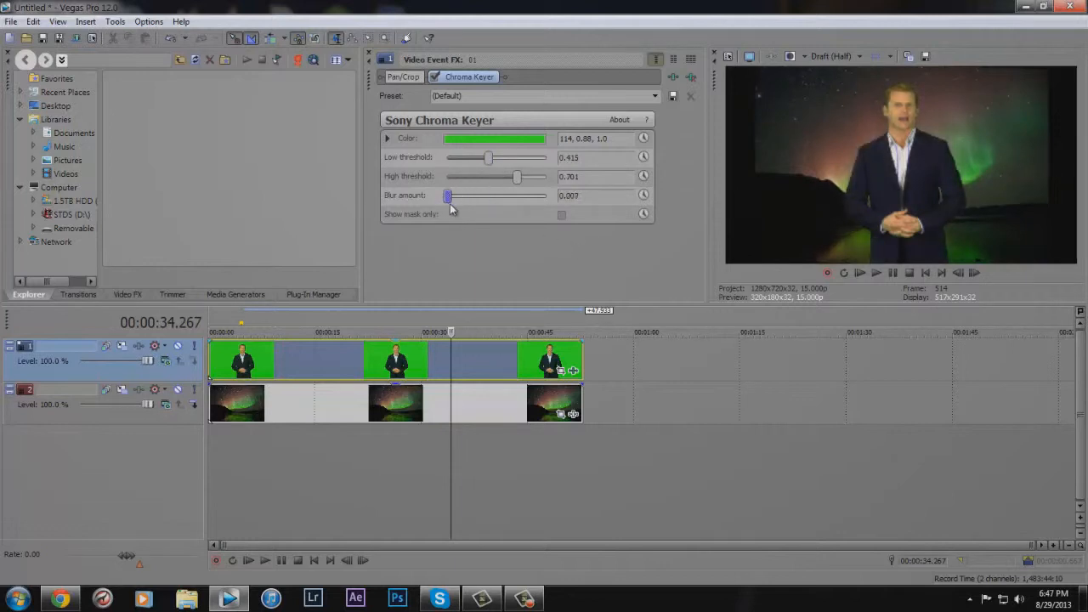
{"action": "left_click_drag", "start_coordinate": [449, 195], "coordinate": [447, 196]}
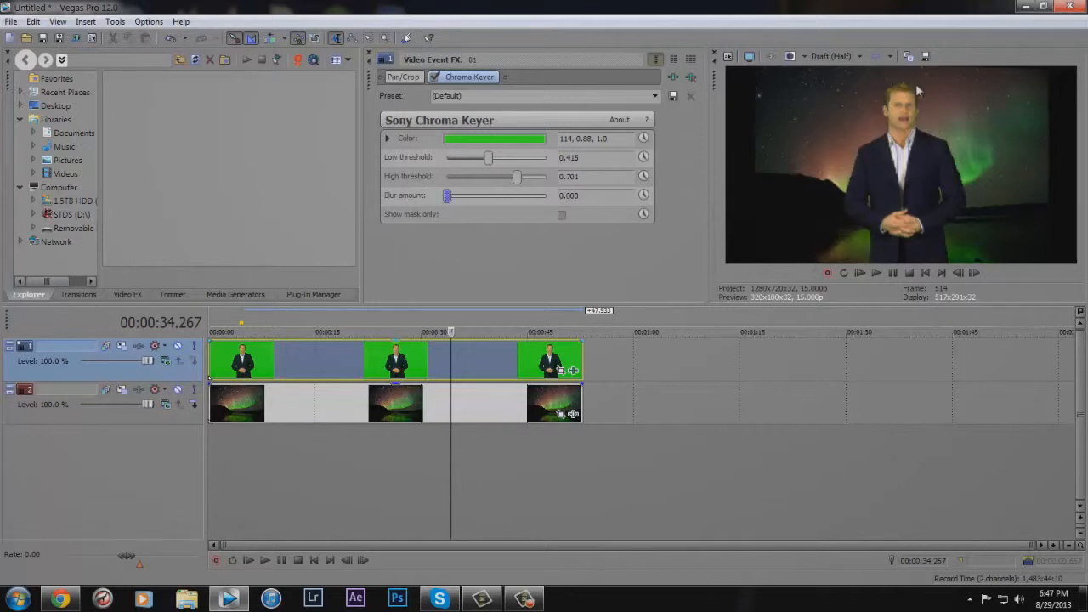
{"action": "mouse_move", "coordinate": [796, 153]}
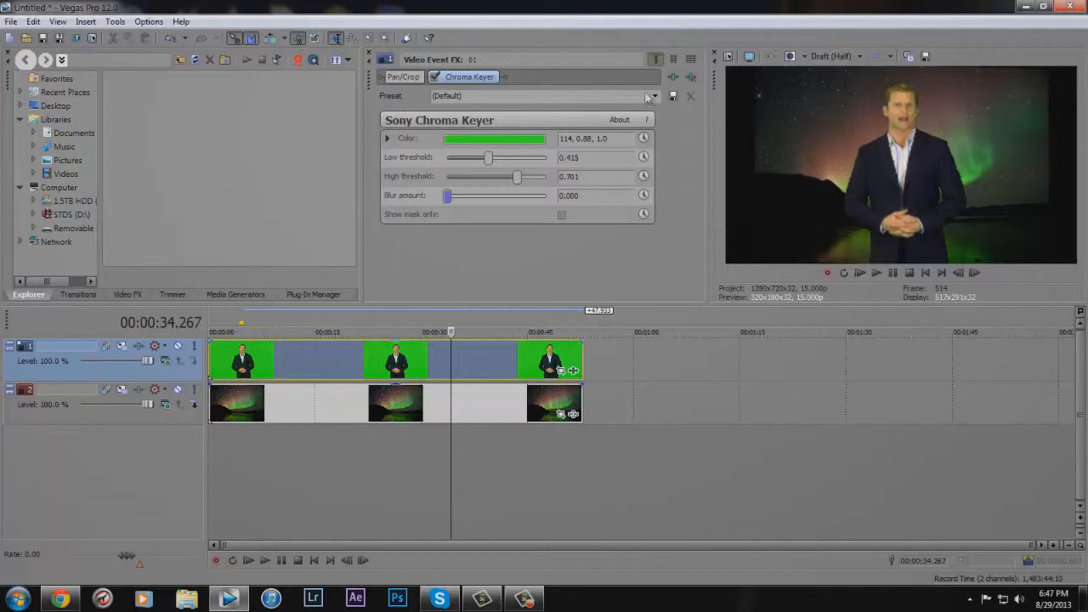
{"action": "mouse_move", "coordinate": [442, 378]}
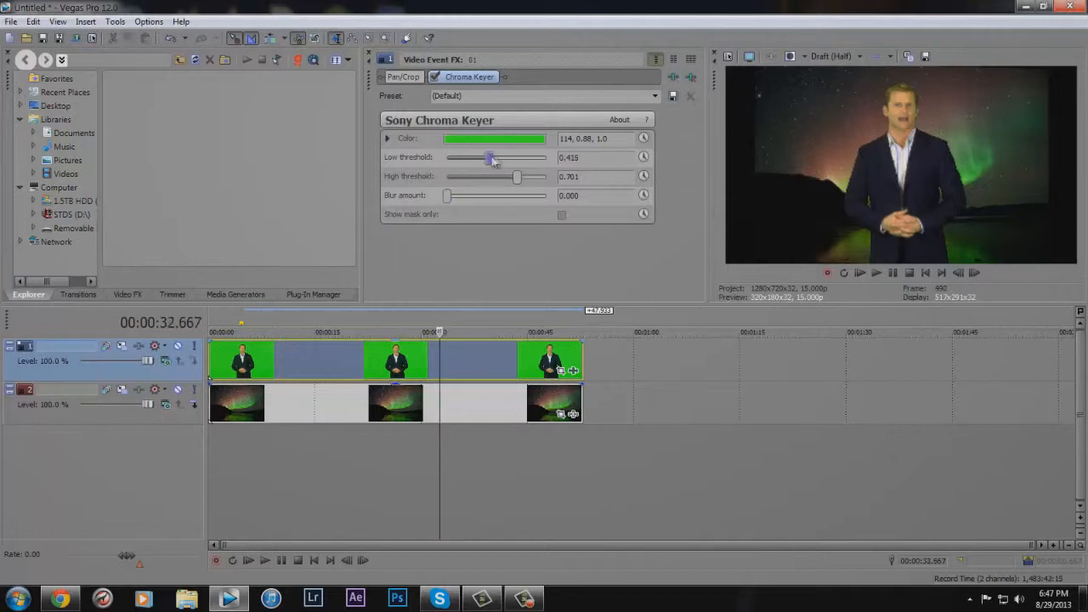
{"action": "left_click_drag", "start_coordinate": [491, 157], "coordinate": [484, 157]}
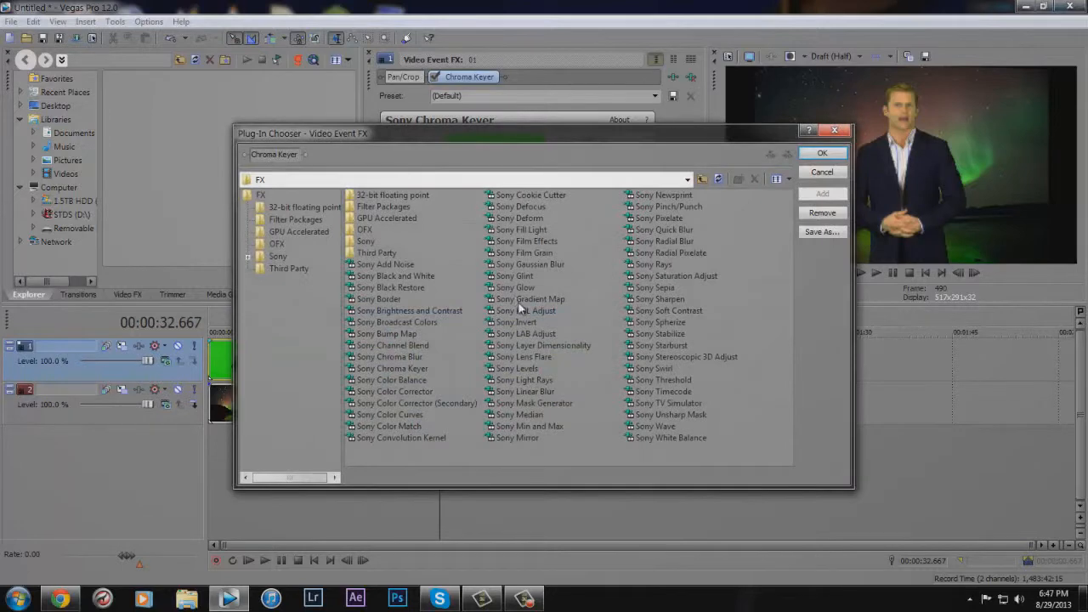
Add a Sony Levels effect after the Chroma Keyer on the presenter clip
{"action": "left_click", "coordinate": [517, 368]}
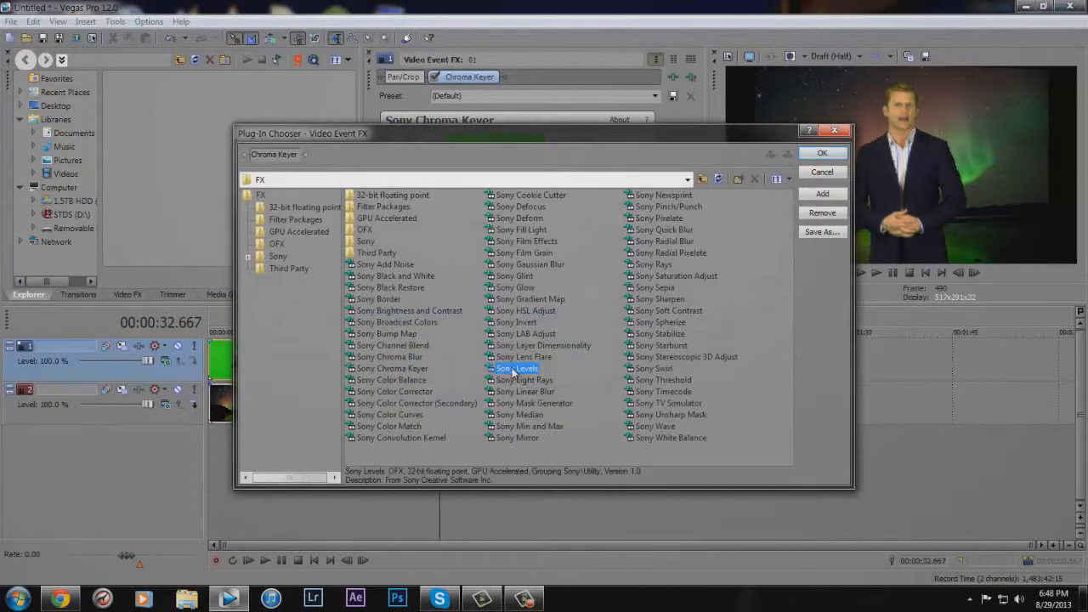
{"action": "left_click", "coordinate": [821, 153]}
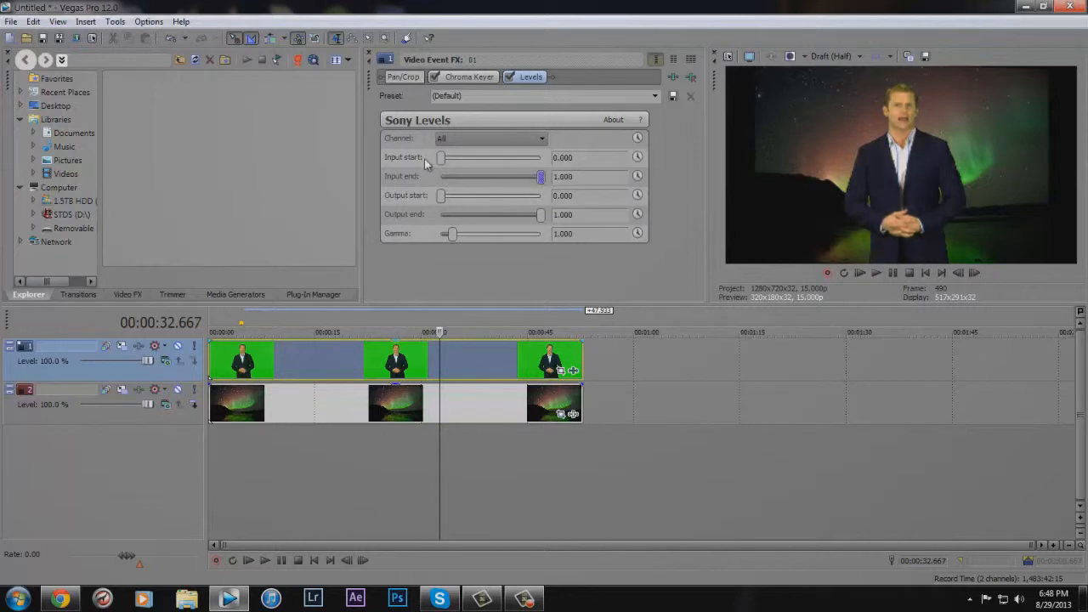
Set Levels input start to about 0.034 and check the output end slider
{"action": "left_click_drag", "start_coordinate": [442, 157], "coordinate": [463, 156]}
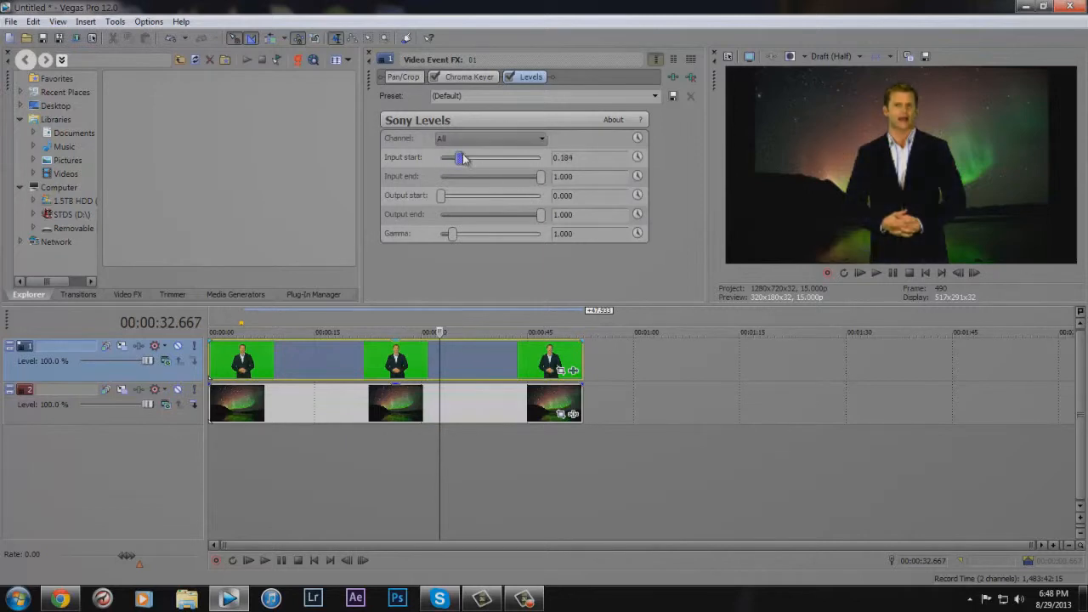
{"action": "left_click_drag", "start_coordinate": [460, 158], "coordinate": [444, 158]}
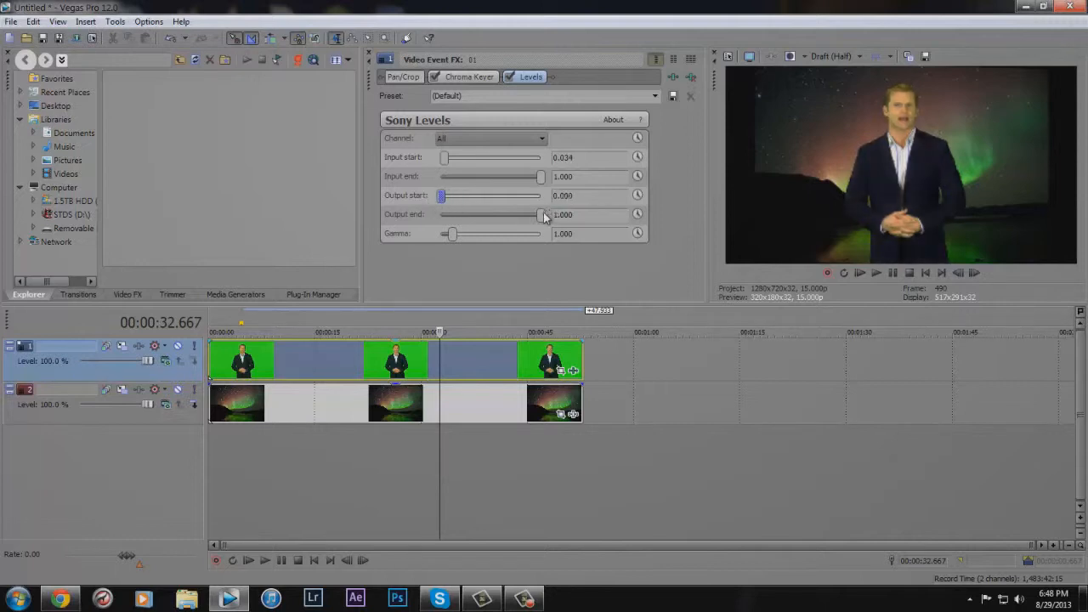
{"action": "left_click_drag", "start_coordinate": [540, 214], "coordinate": [514, 215]}
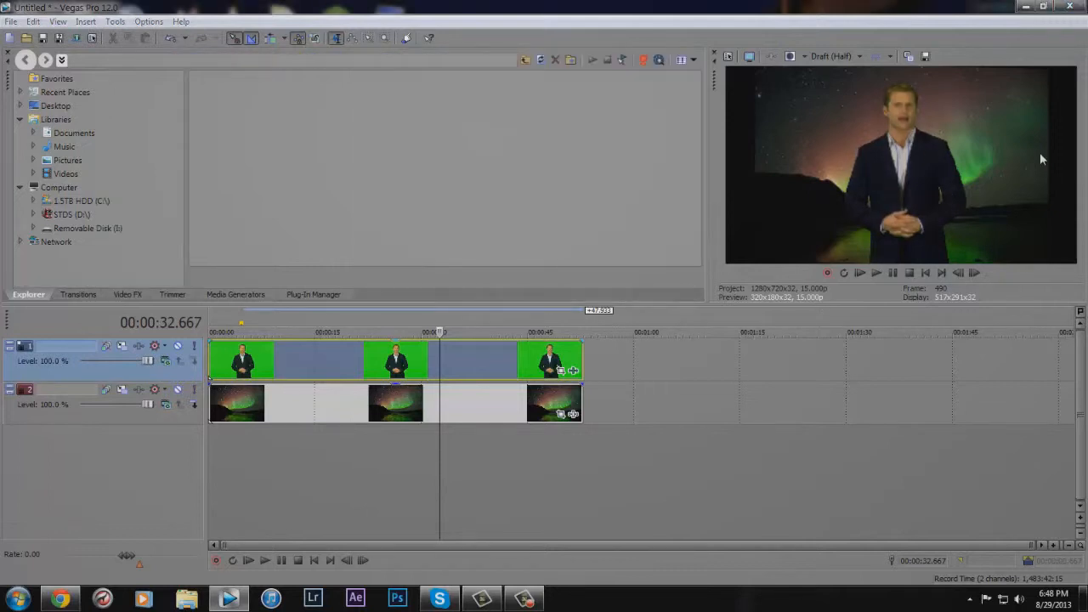
{"action": "mouse_move", "coordinate": [945, 212]}
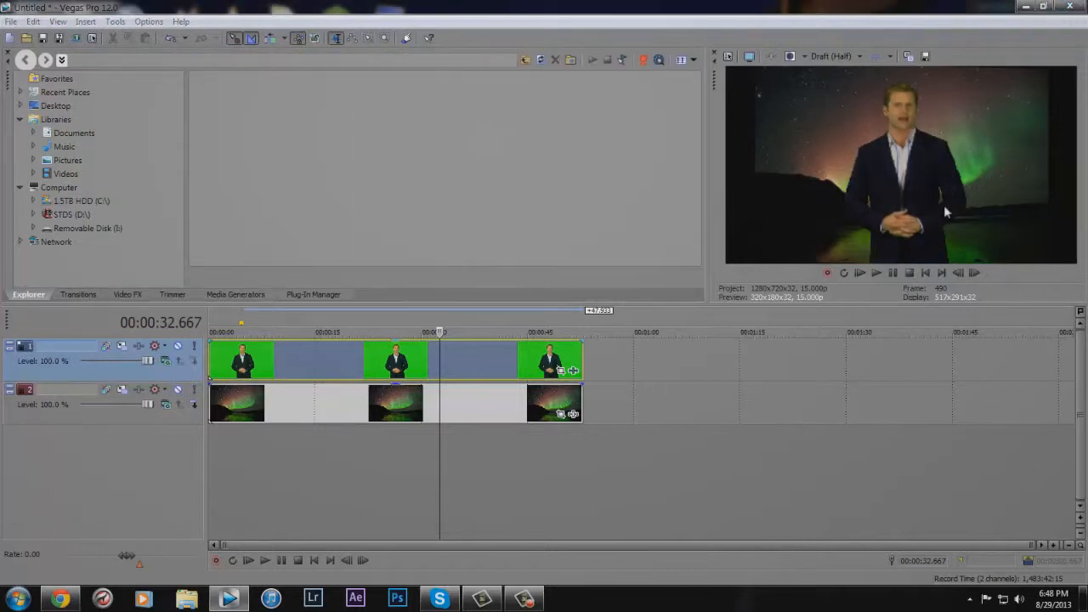
{"action": "mouse_move", "coordinate": [897, 163]}
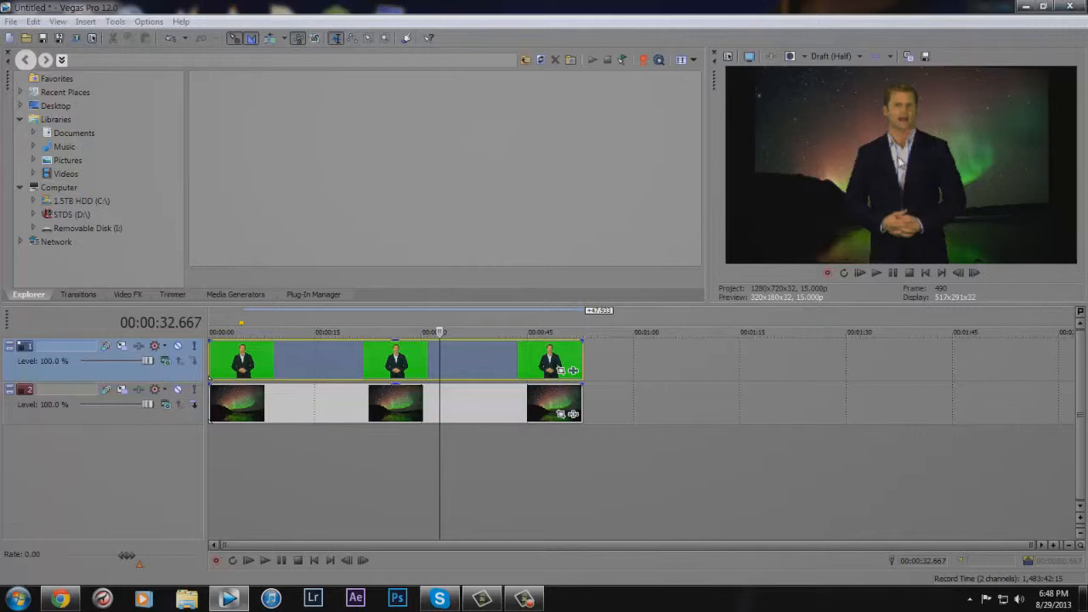
{"action": "mouse_move", "coordinate": [885, 167]}
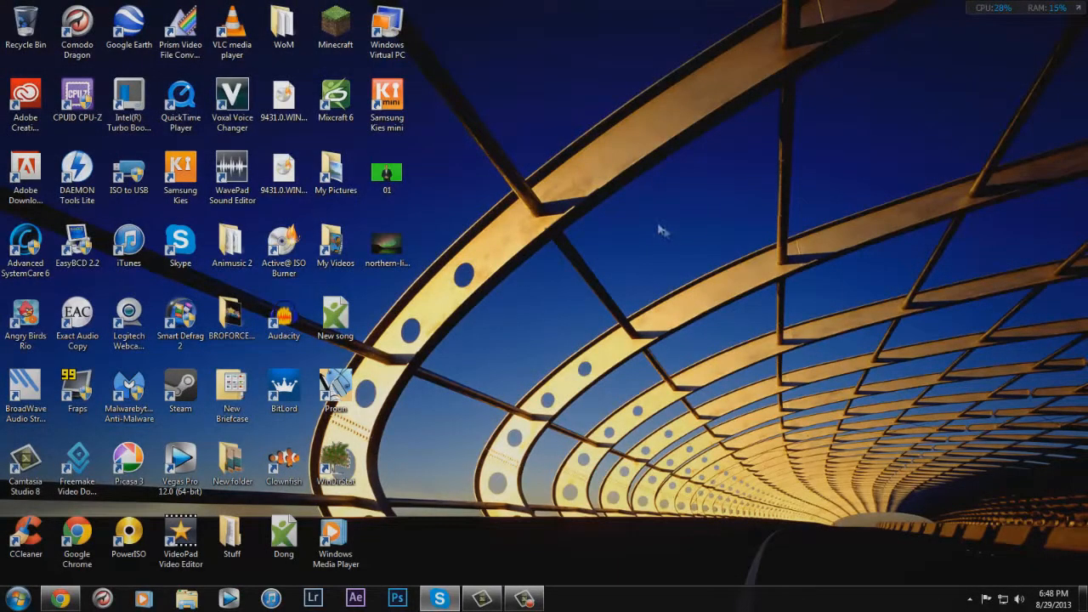
{"action": "mouse_move", "coordinate": [689, 352]}
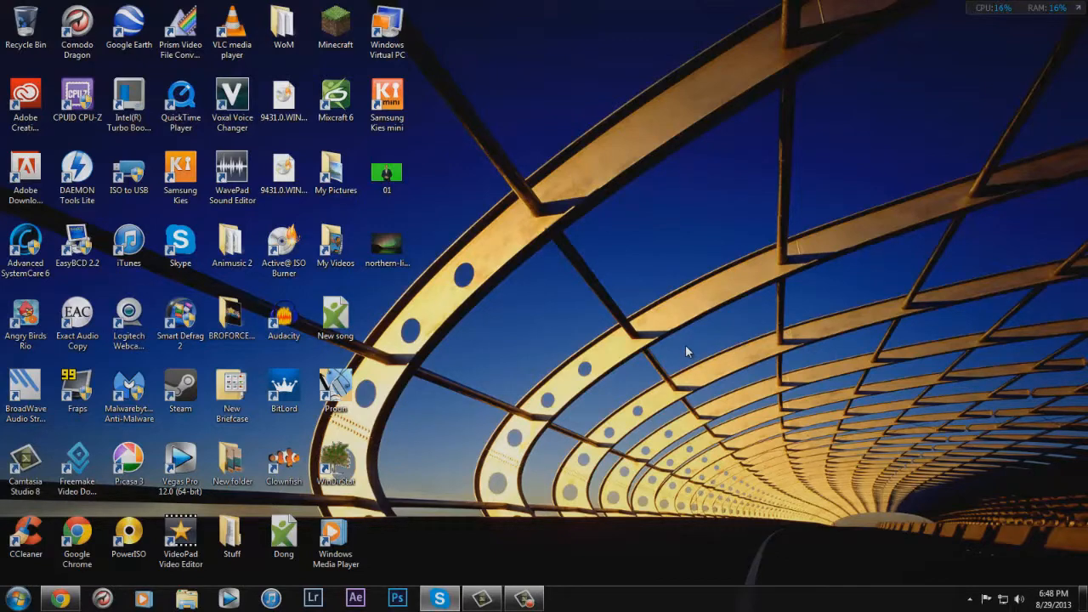
{"action": "mouse_move", "coordinate": [690, 350]}
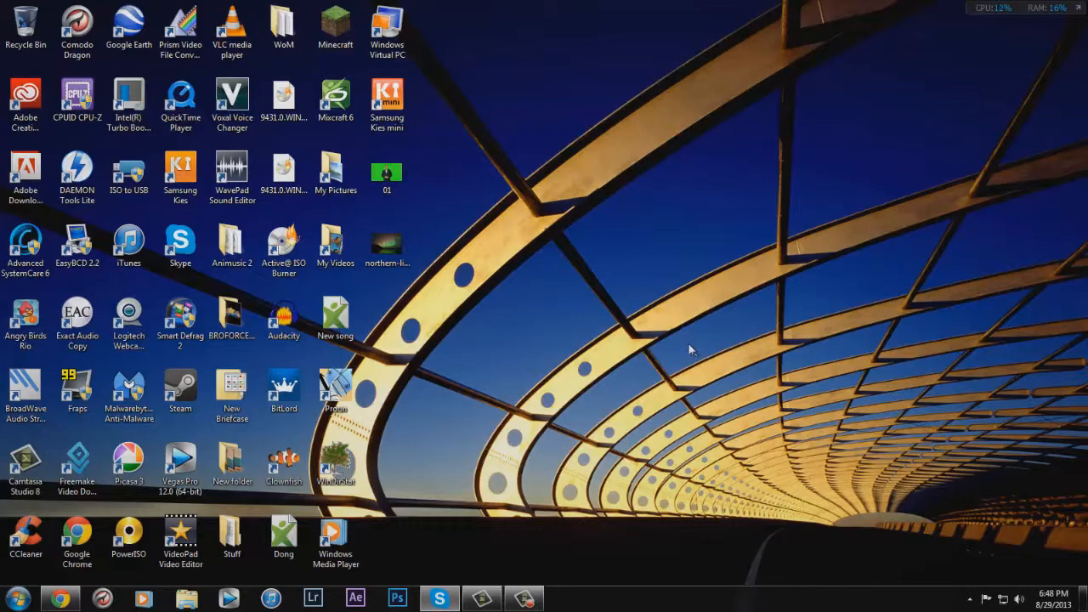